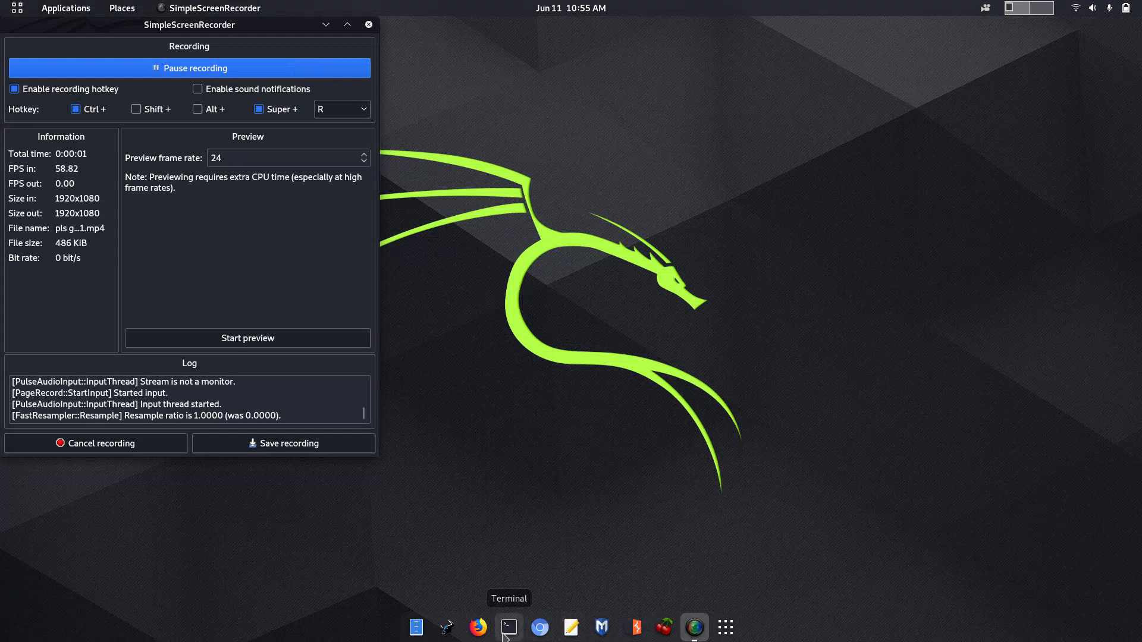
pyautogui.moveTo(479, 641)
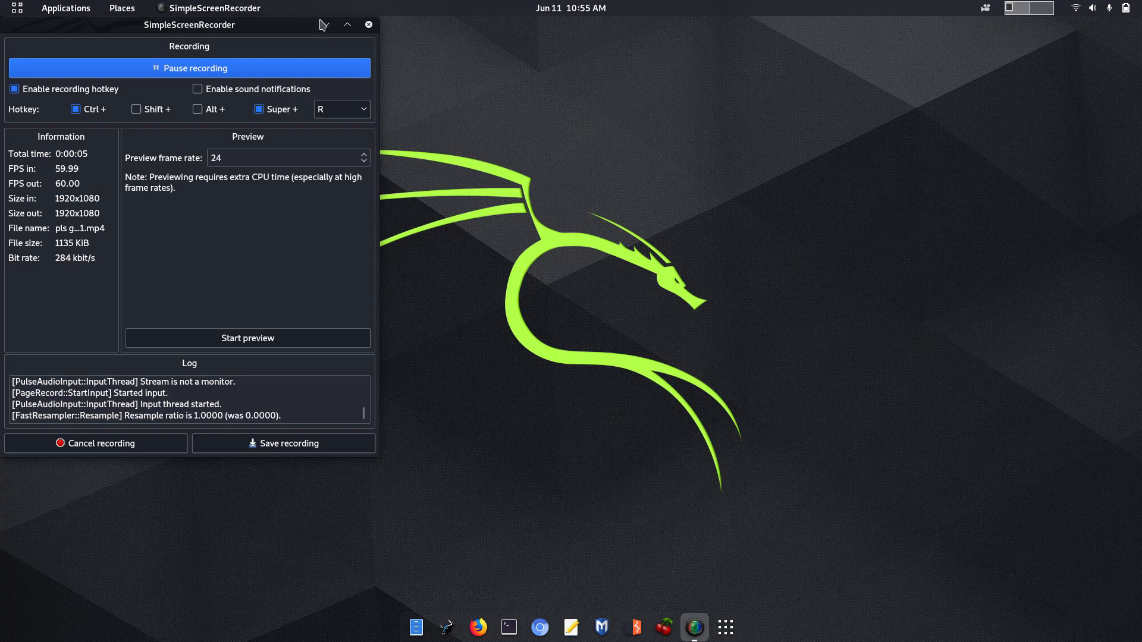
# Hide the recorder, glance at the rtlwifi_new-extended GitHub page in Firefox, then hide Firefox too
pyautogui.click(369, 23)
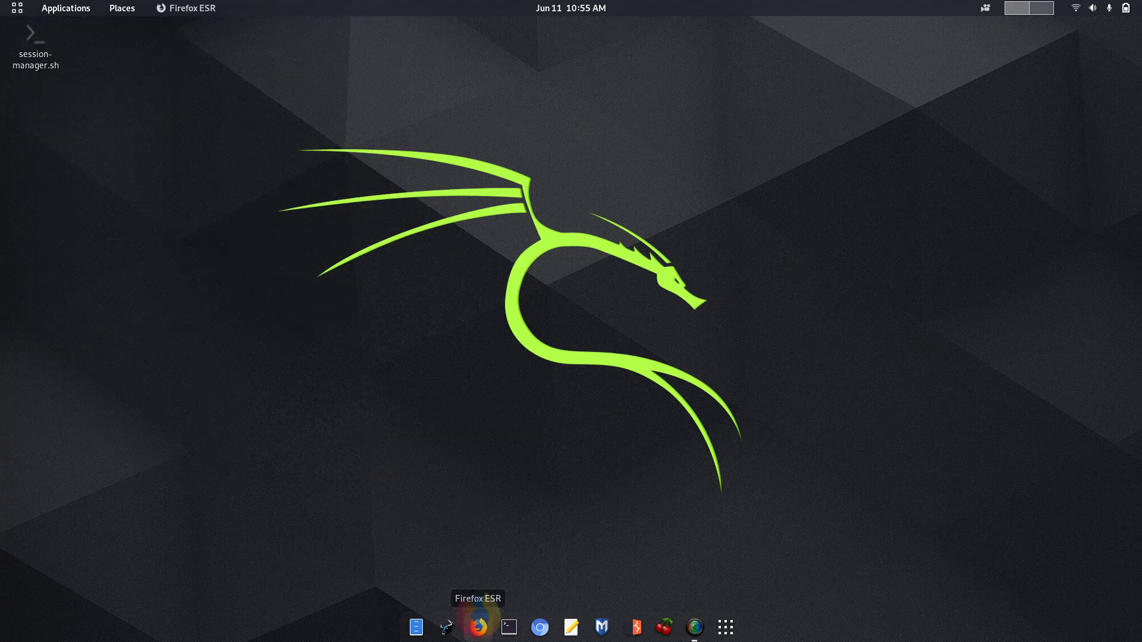
pyautogui.click(477, 627)
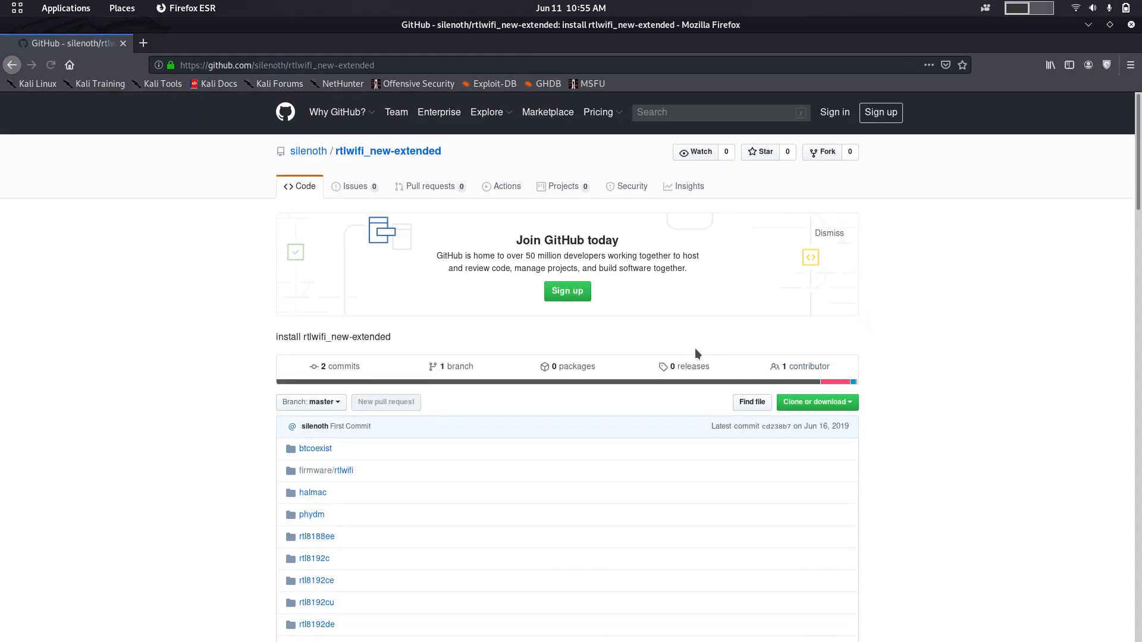
pyautogui.click(816, 402)
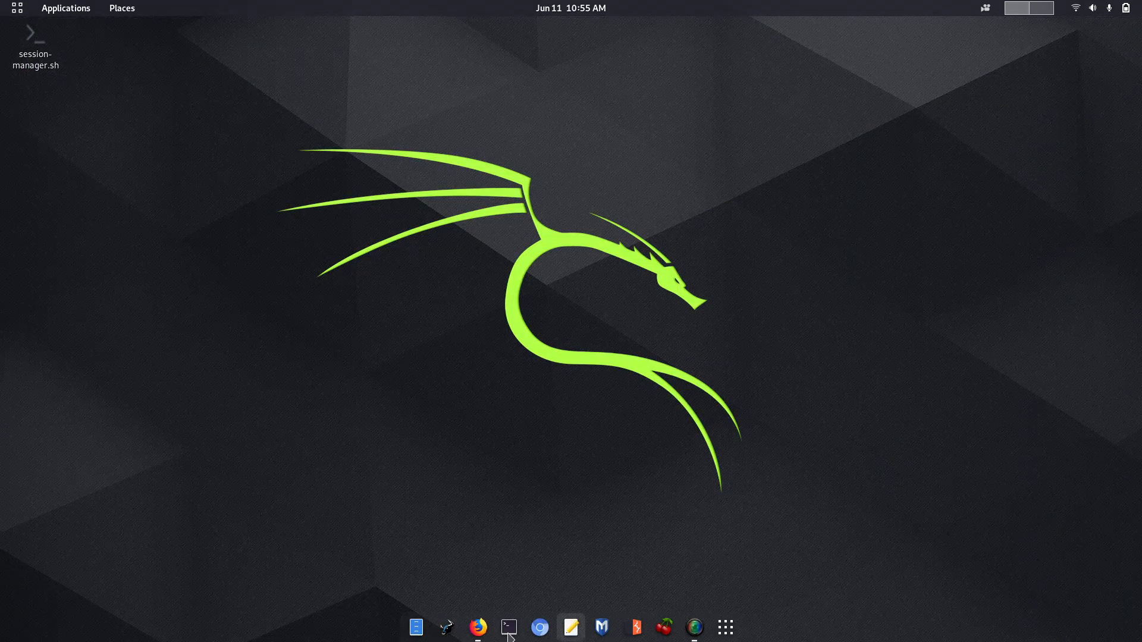
pyautogui.click(510, 627)
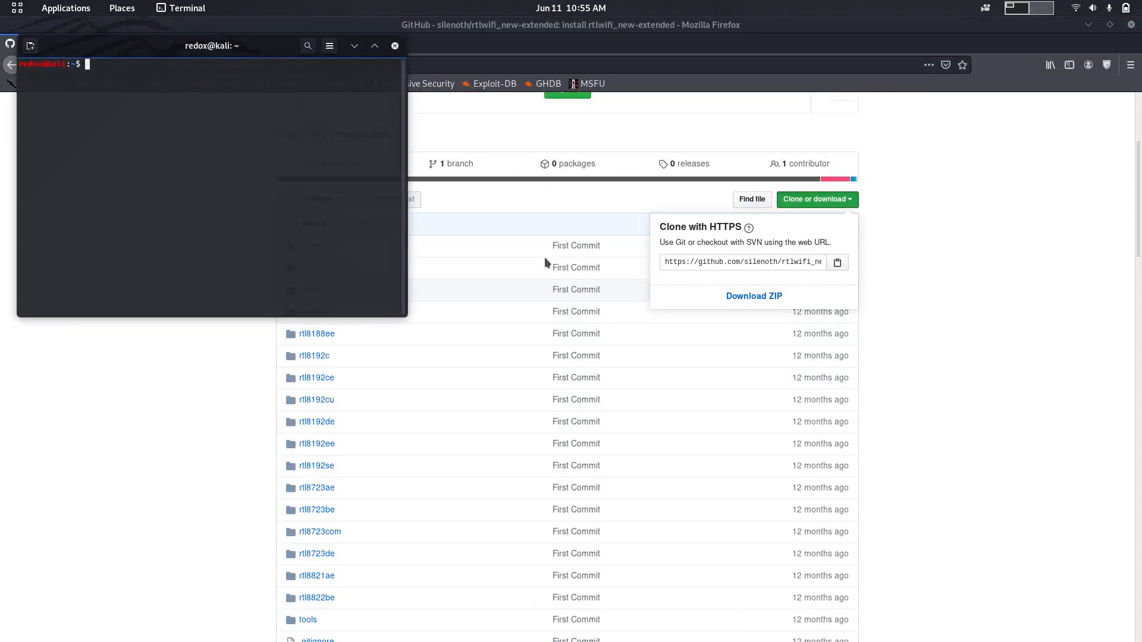
pyautogui.write('git cl')
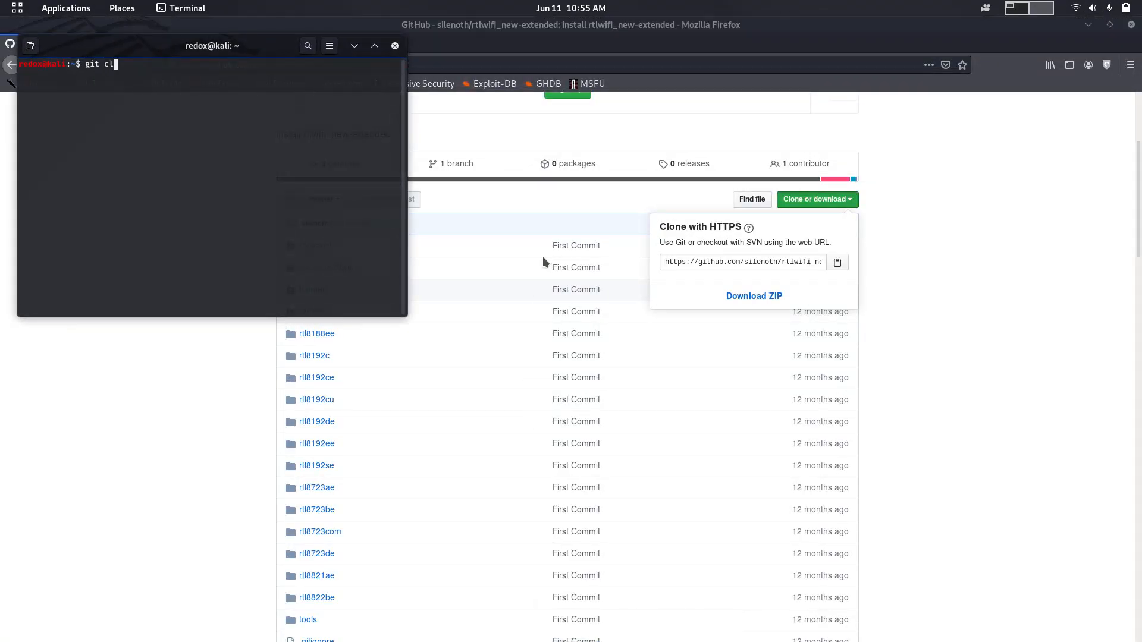
pyautogui.write('one https://github.com/silenoth/rtlwifi_new-extended.git')
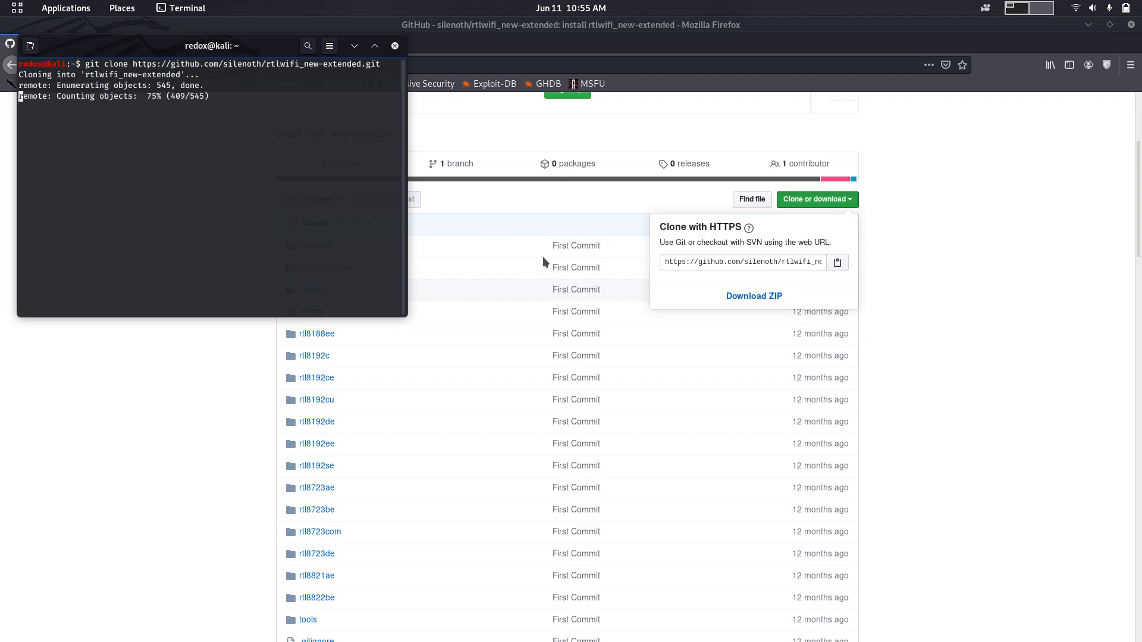
pyautogui.moveTo(552, 249)
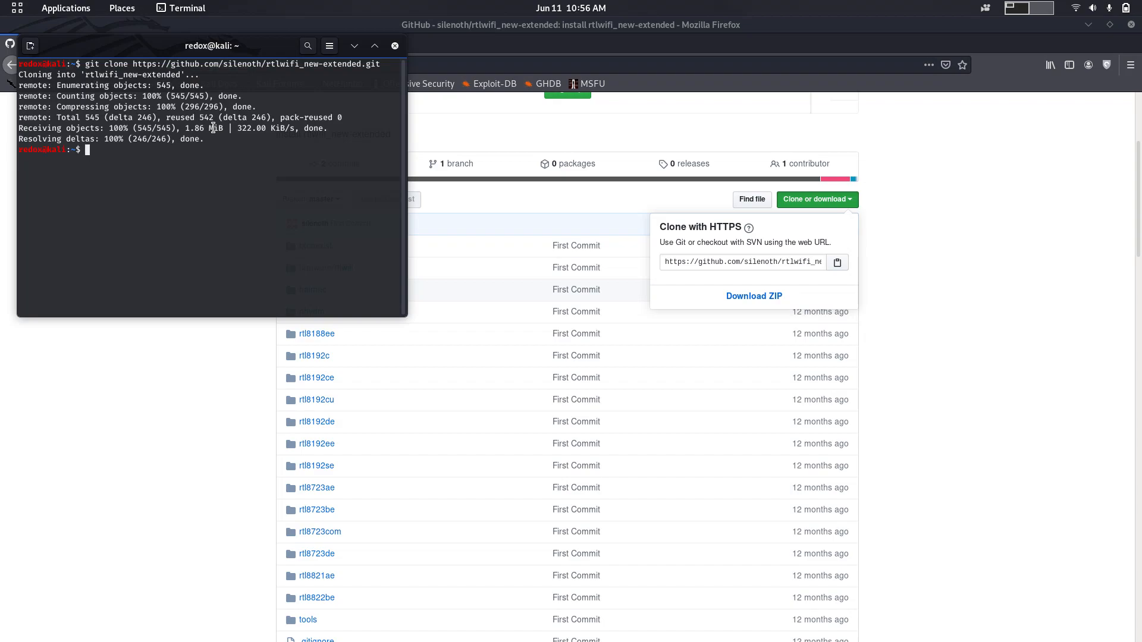
# Run sudo apt-get install linux-headers-$(uname -r) with the sudo password; headers already newest
pyautogui.write('sudo')
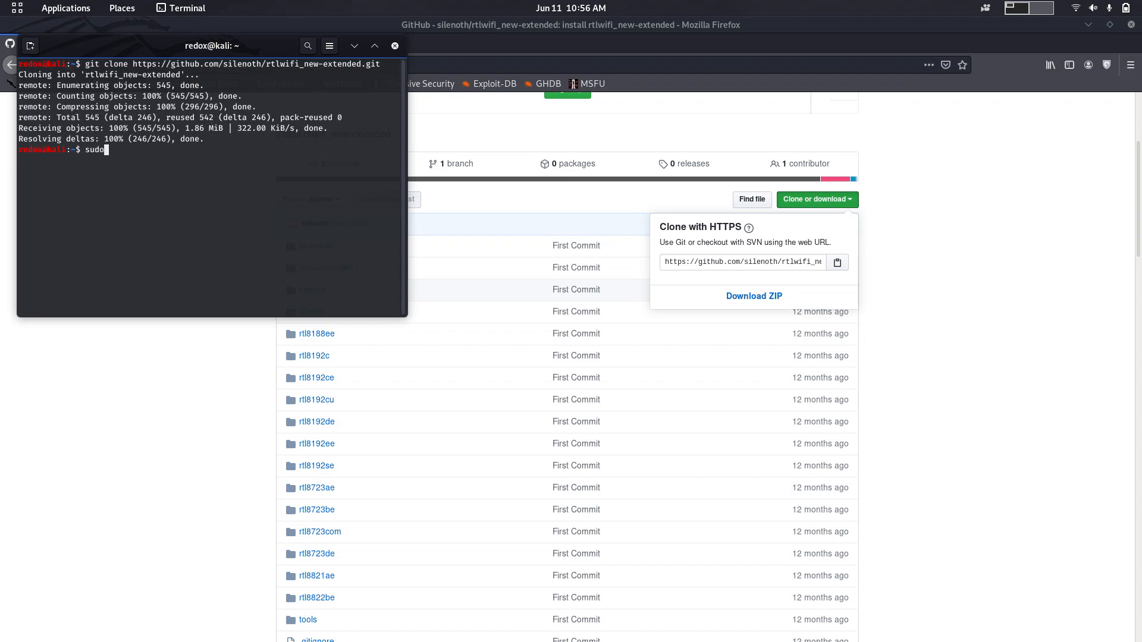
pyautogui.write('apt-')
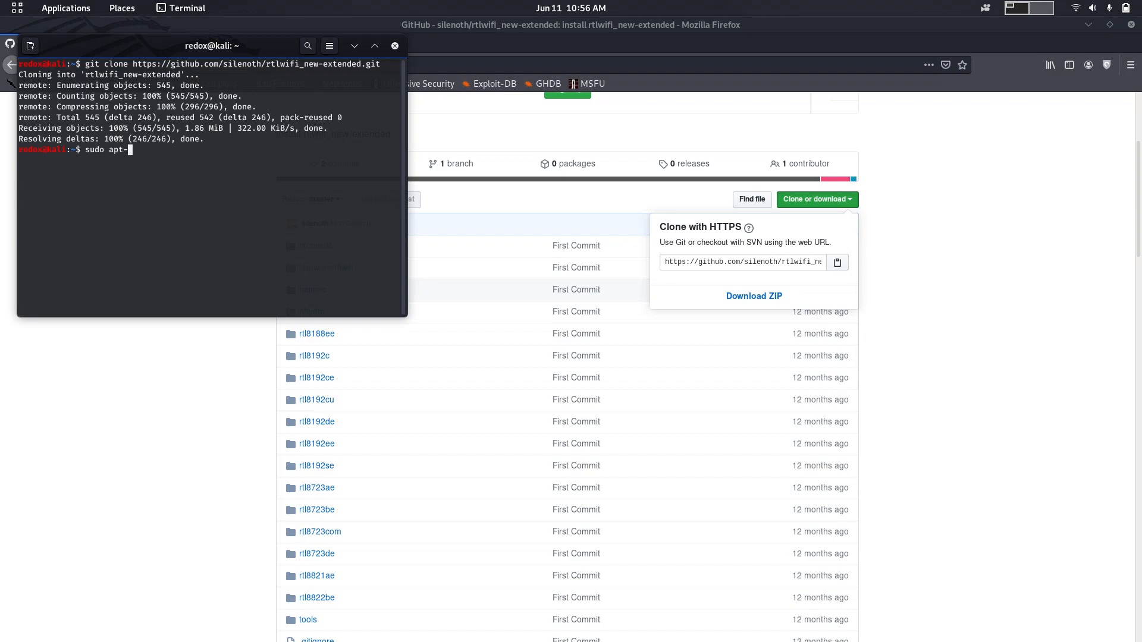
pyautogui.write('get install')
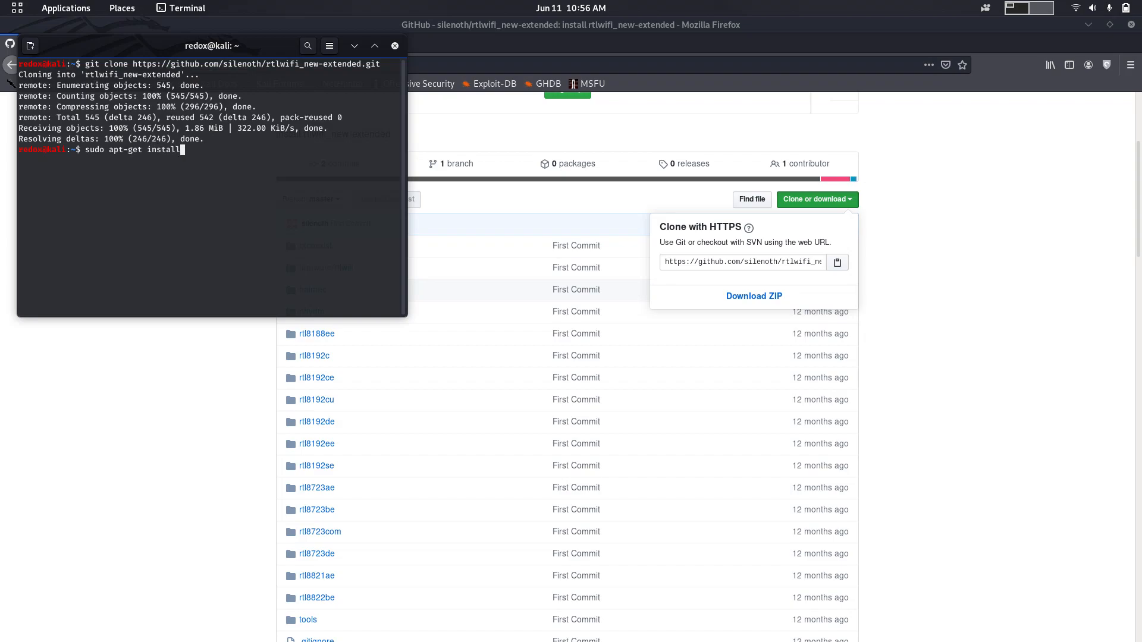
pyautogui.write('linu')
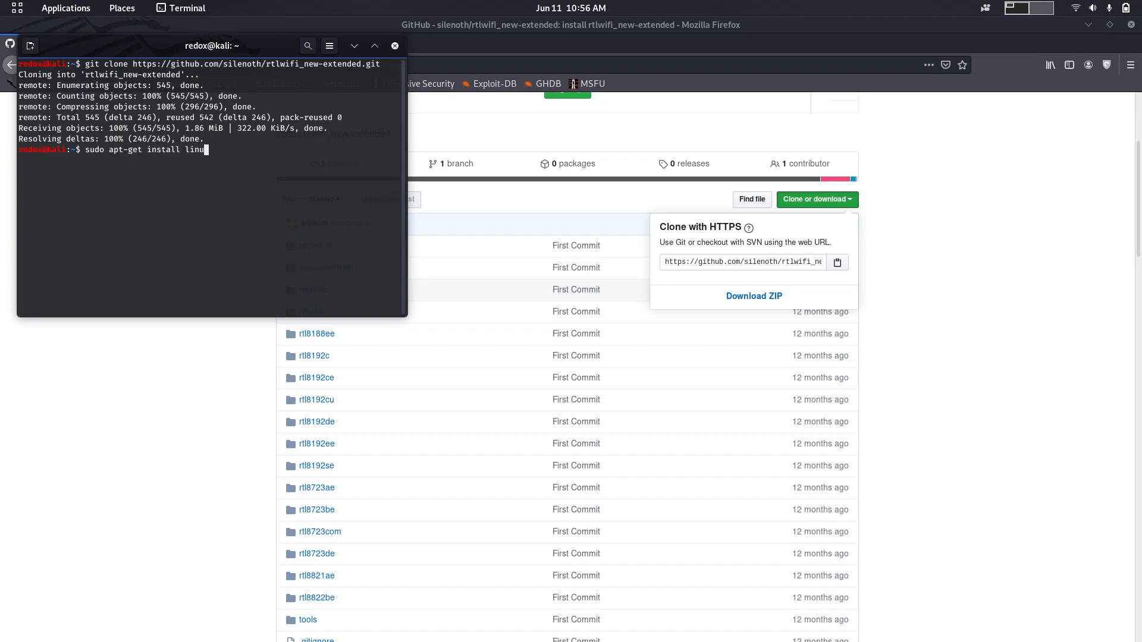
pyautogui.write('x-header')
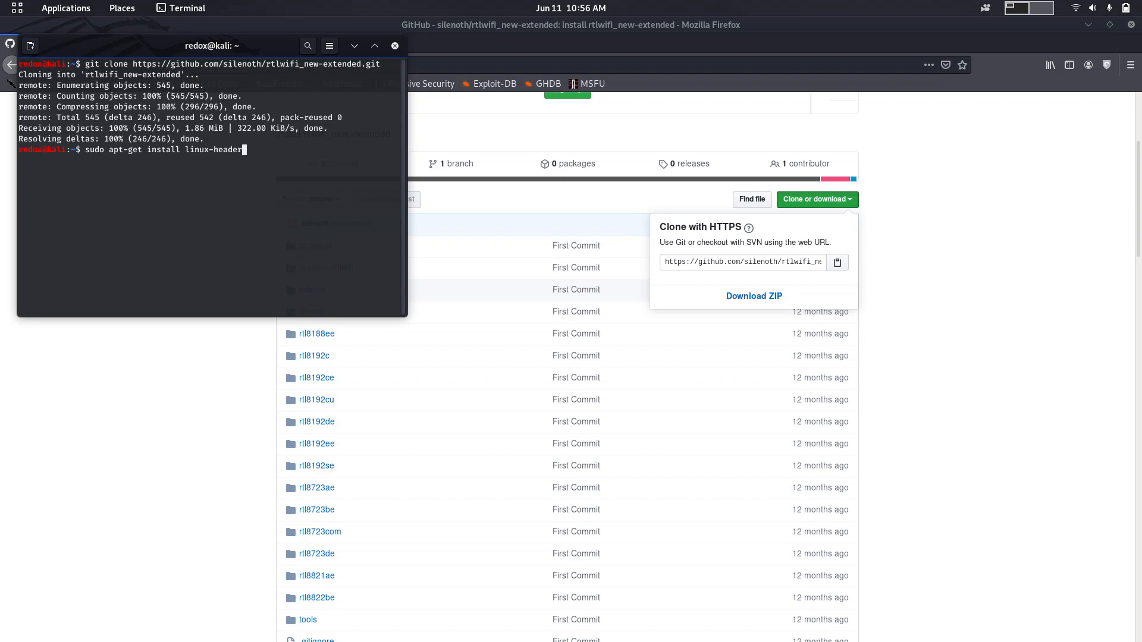
pyautogui.write('-')
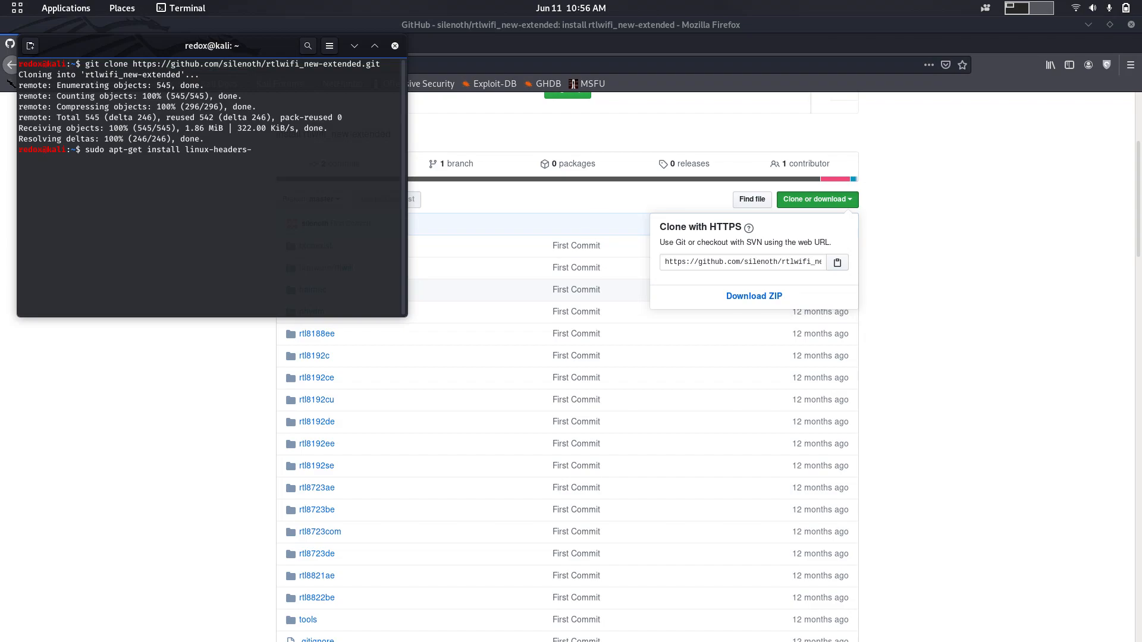
pyautogui.write('$(')
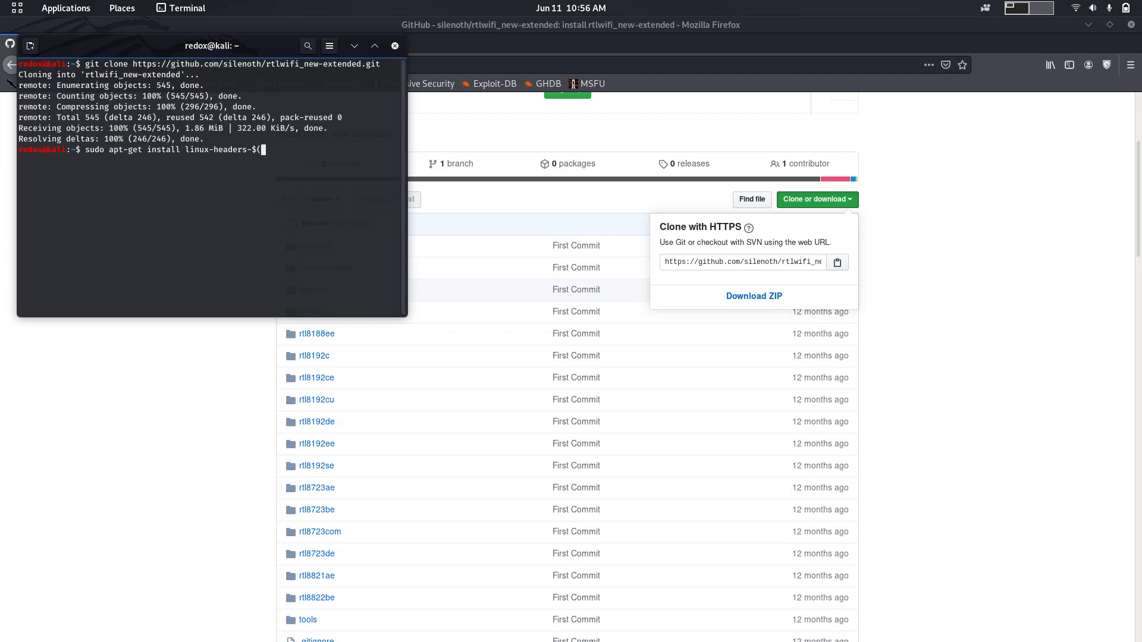
pyautogui.write('uname -r')
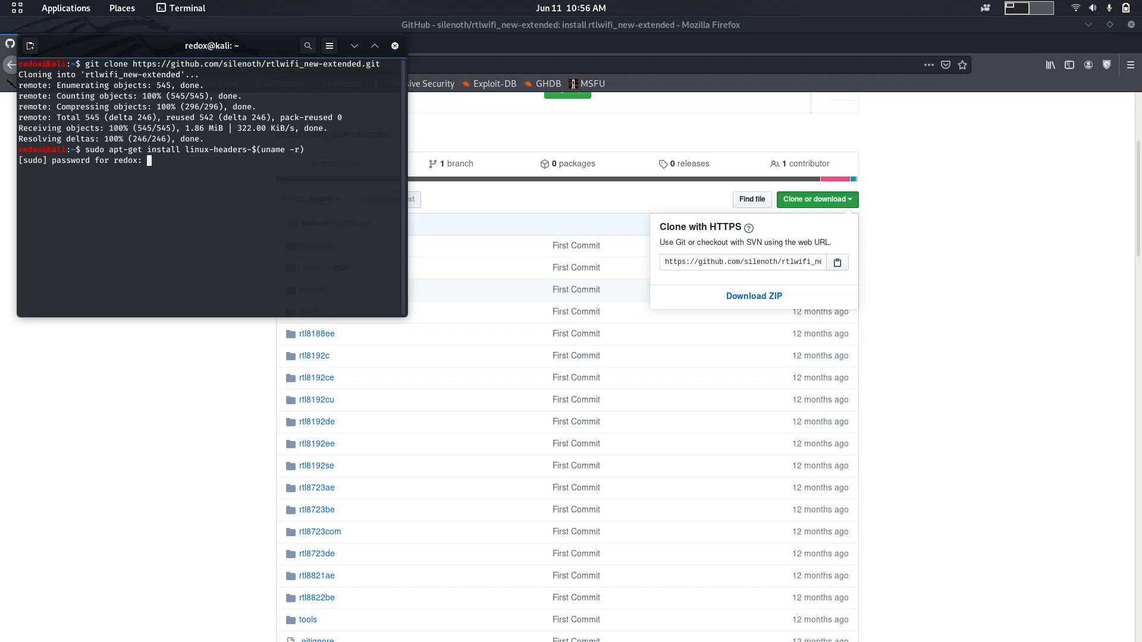
pyautogui.press('Return')
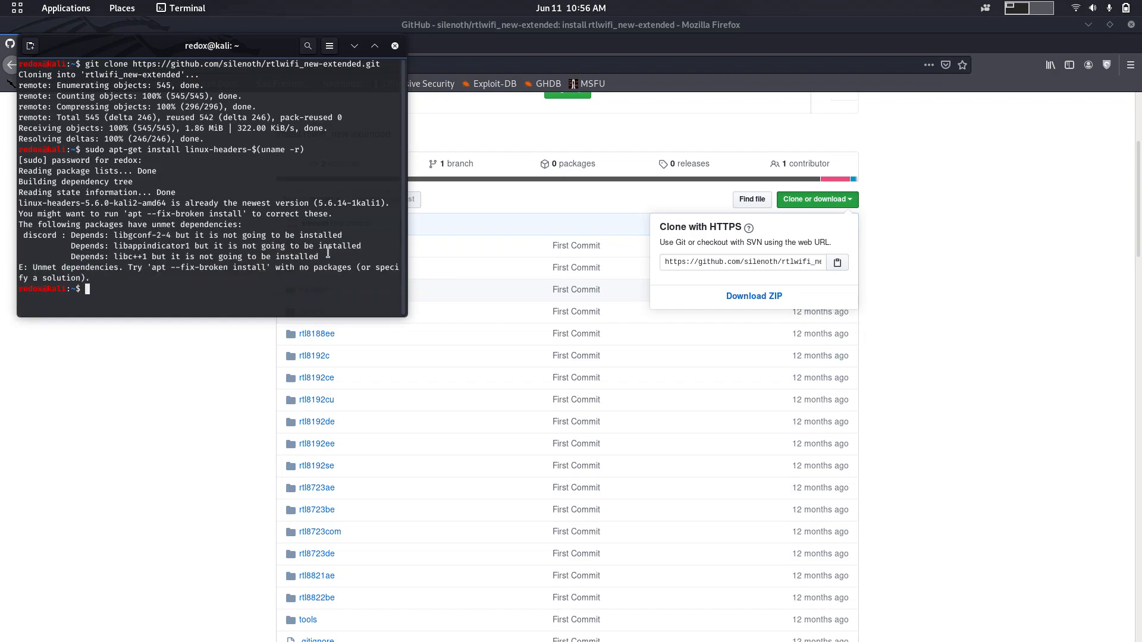
pyautogui.write('c')
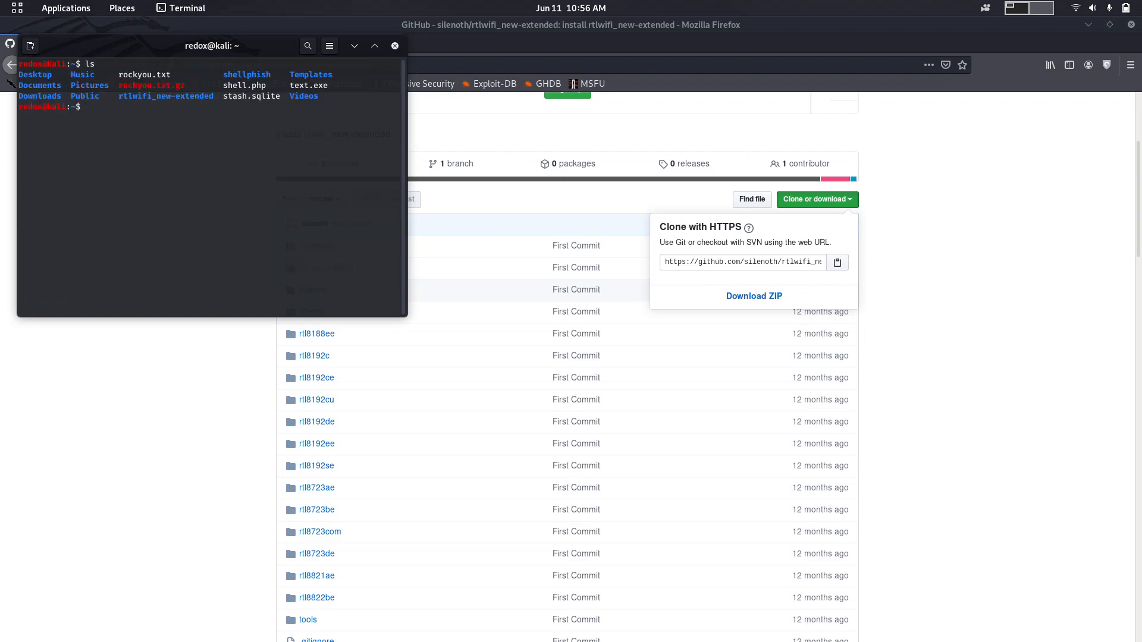
# Change into rtlwifi_new-extended/ and start a sudo command to launch the file manager there
pyautogui.write('cd rtlwifi_new-extended/')
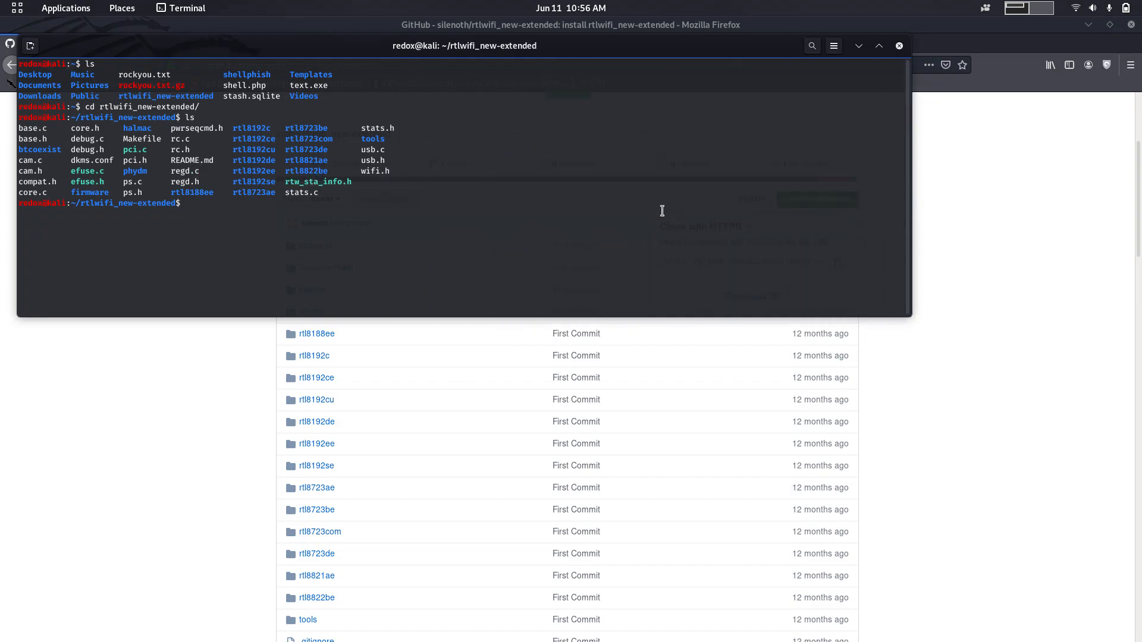
pyautogui.write('sudo')
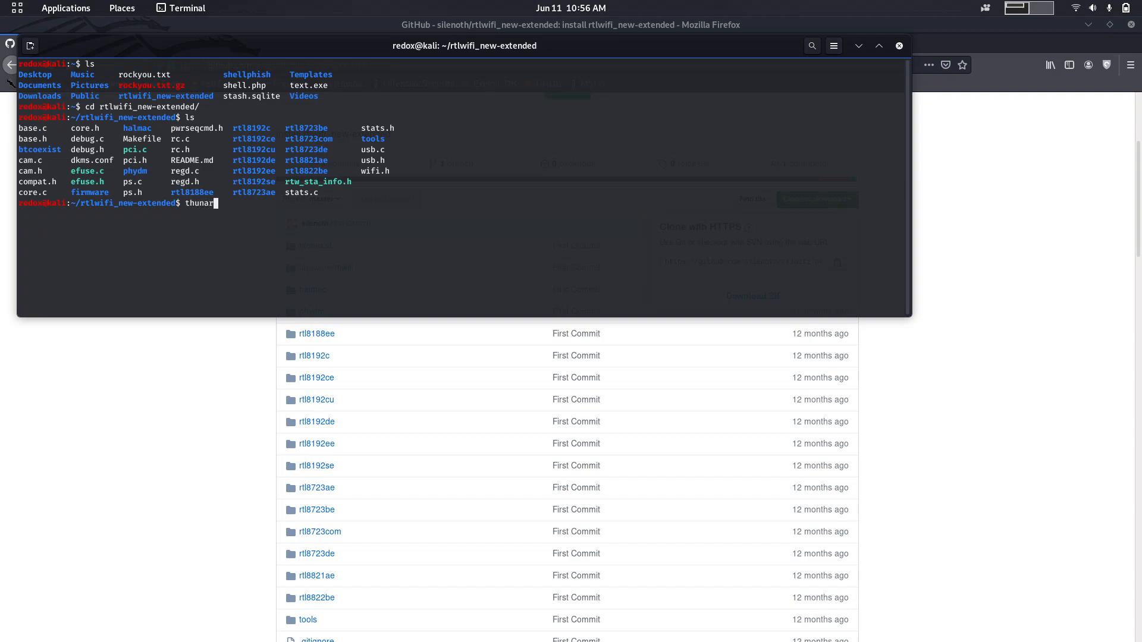
# Launch Thunar in the driver folder and open README.md to read the build instructions
pyautogui.press('Return')
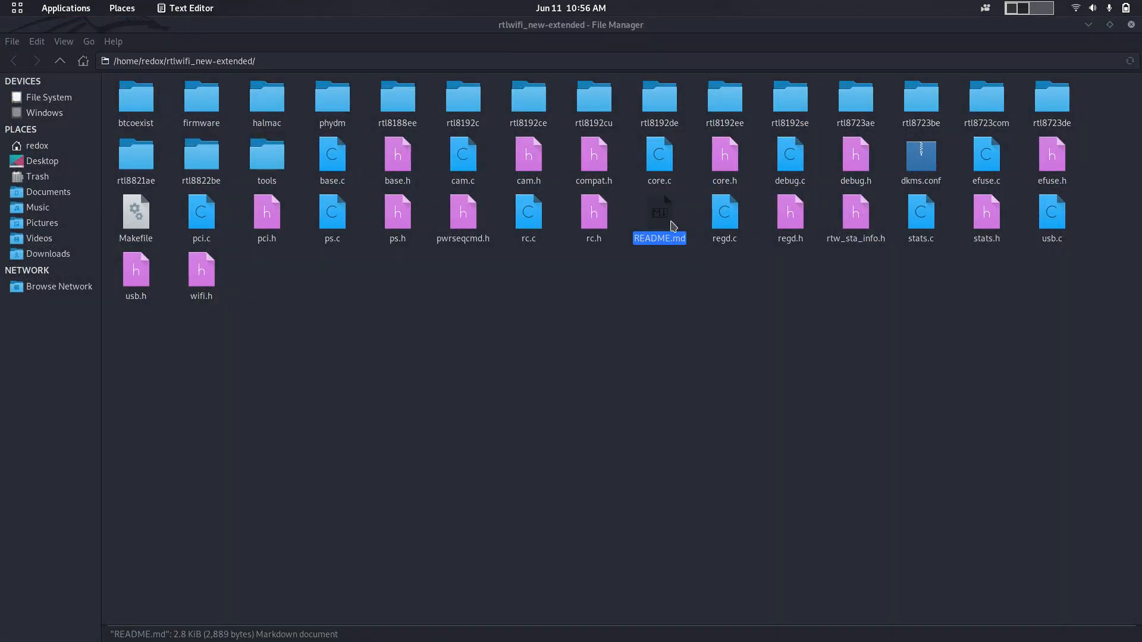
pyautogui.doubleClick(659, 212)
pyautogui.write('make')
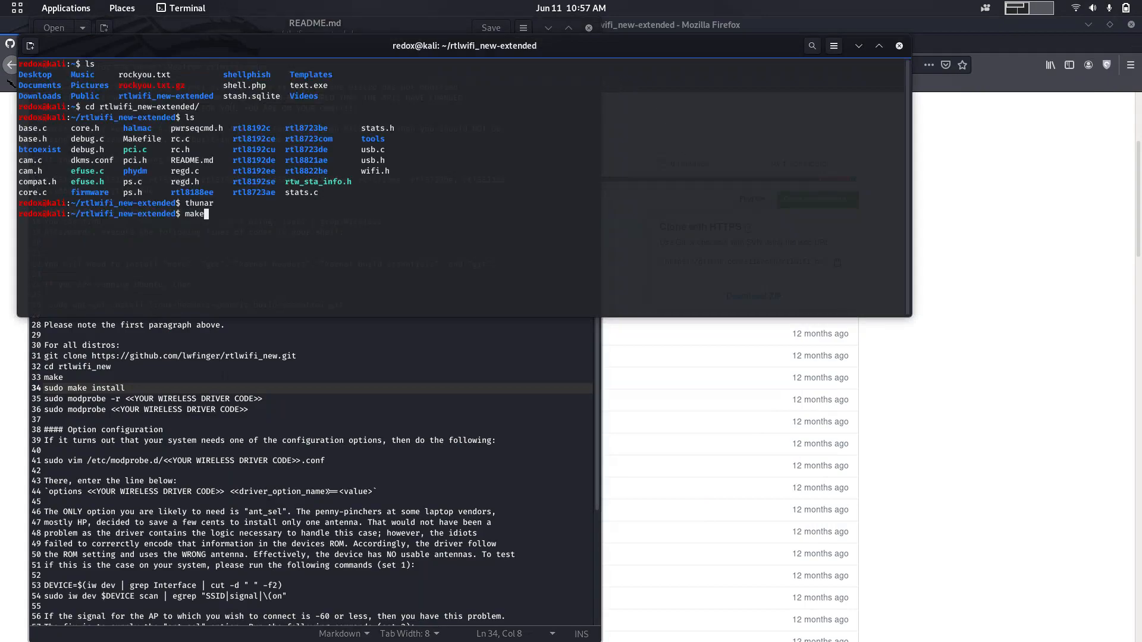
# Run make and then sudo make install in the rtlwifi_new-extended folder
pyautogui.press('Return')
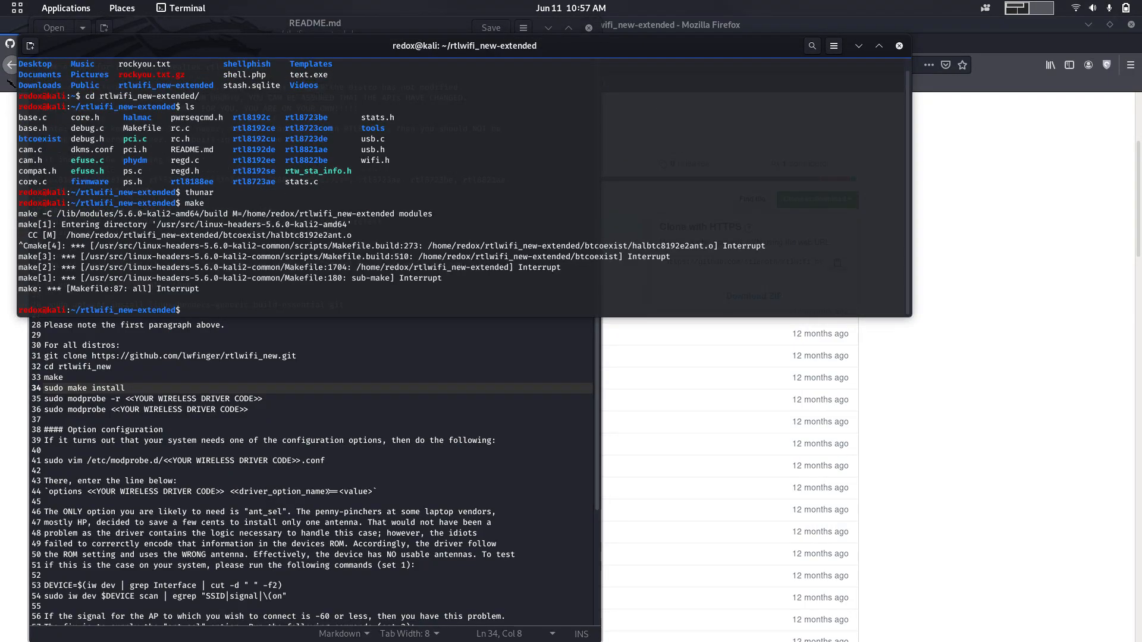
pyautogui.write('sudo make i')
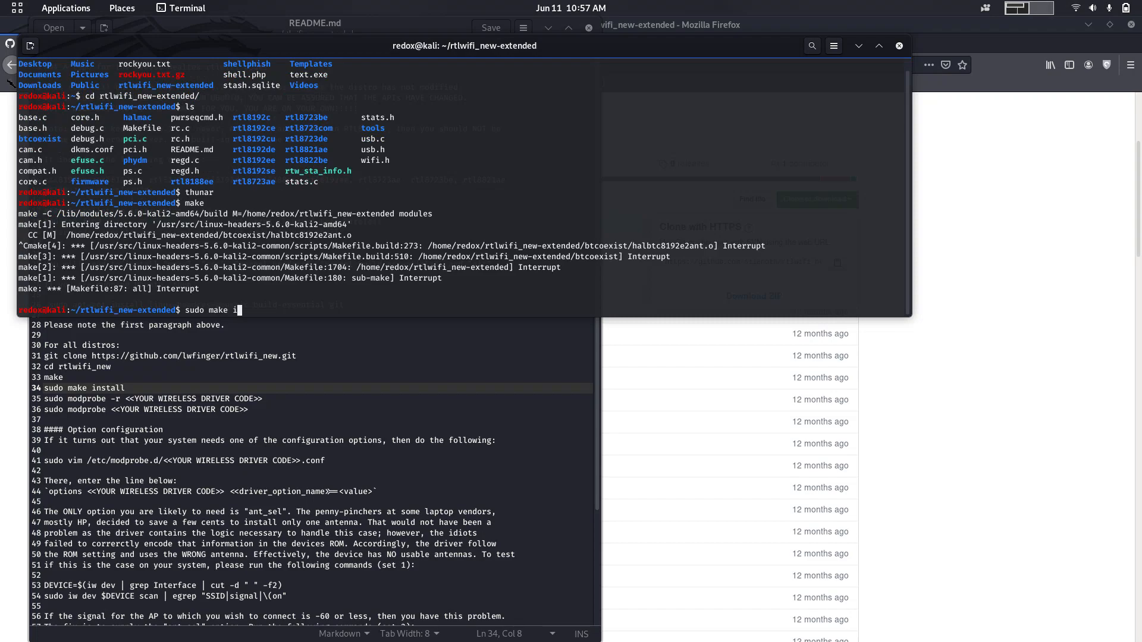
pyautogui.press('Return')
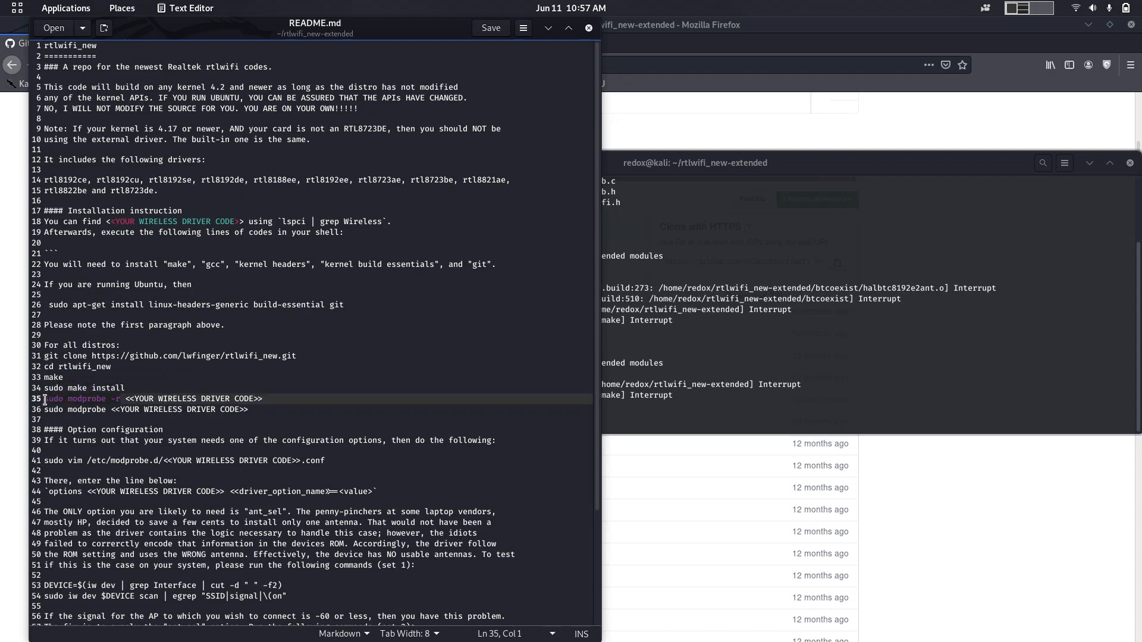
# Run sudo modprobe -r rtl8822be, then begin typing a network-manager command
pyautogui.rightClick(45, 398)
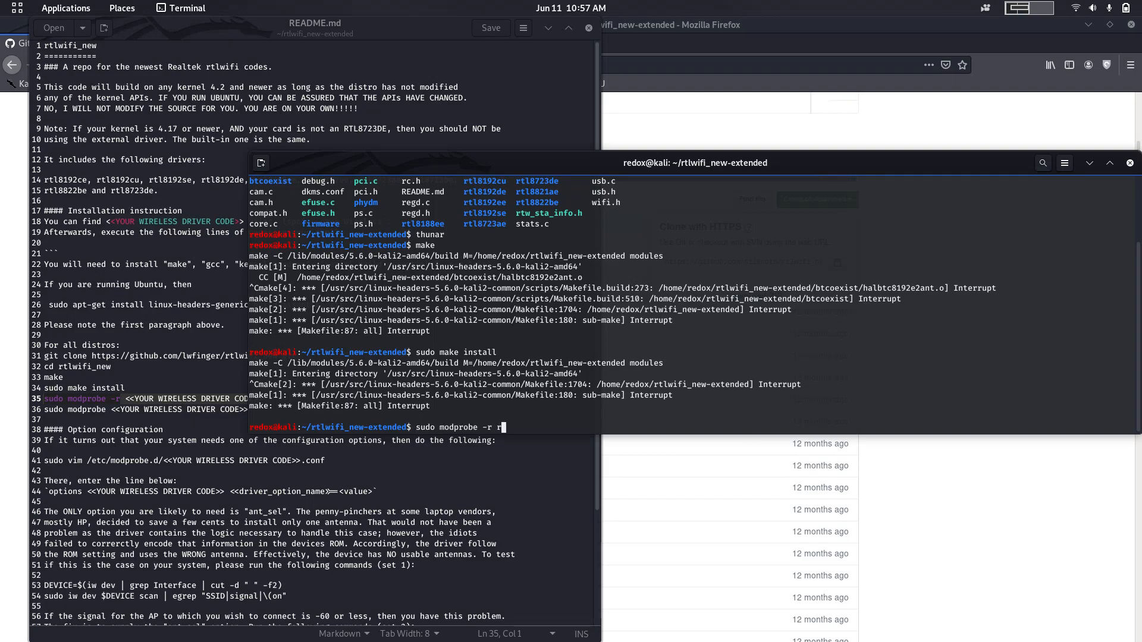
pyautogui.press('Return')
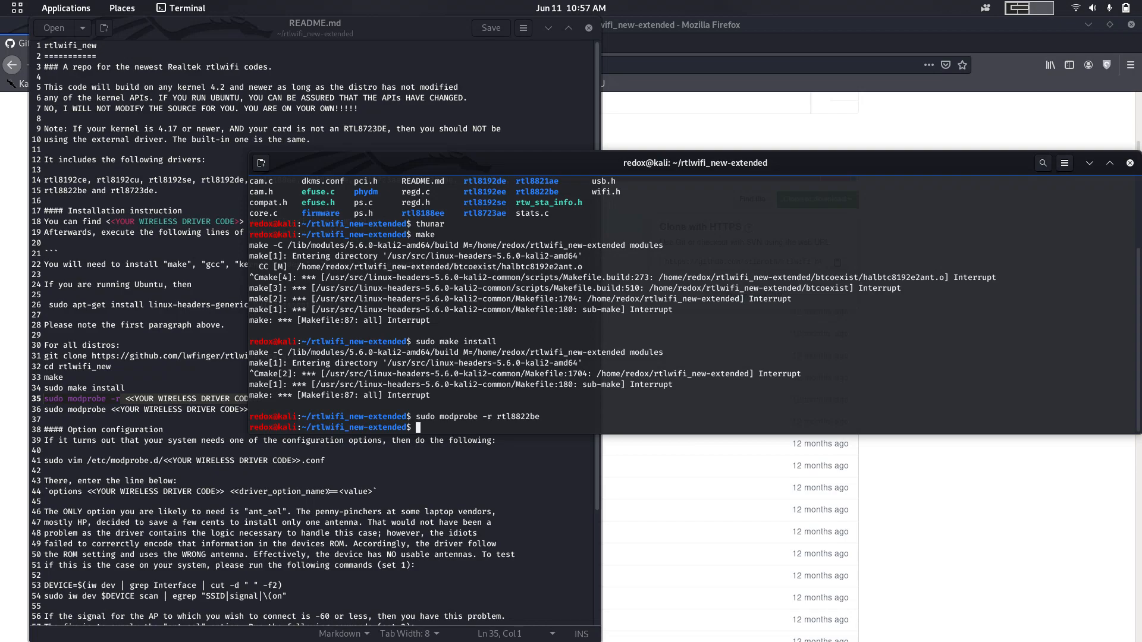
pyautogui.moveTo(84, 417)
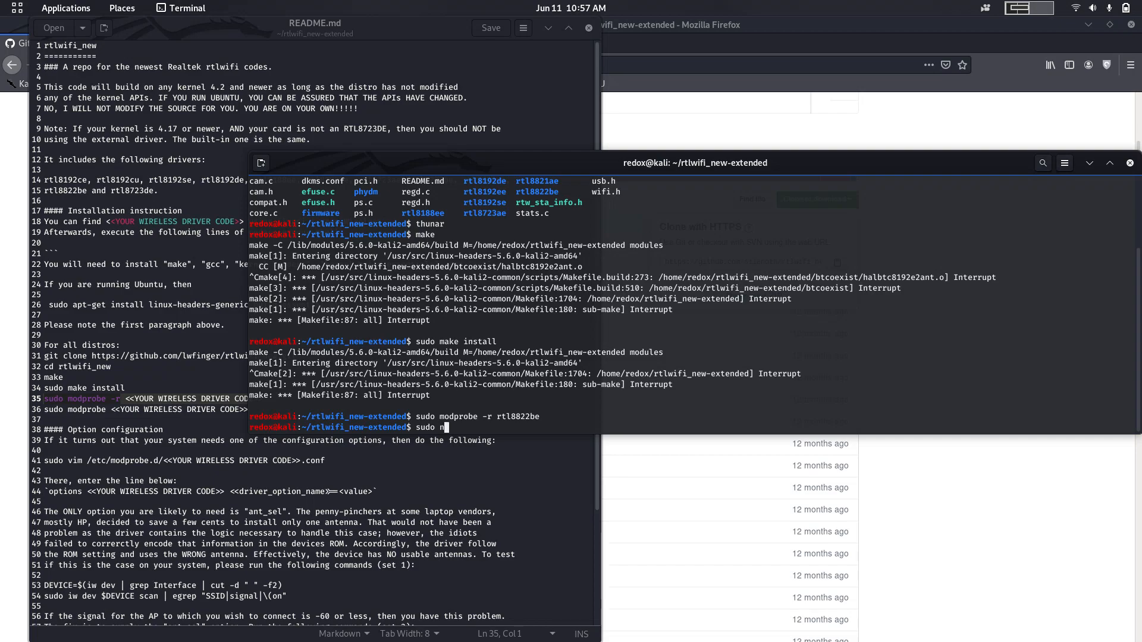
pyautogui.write('etwor')
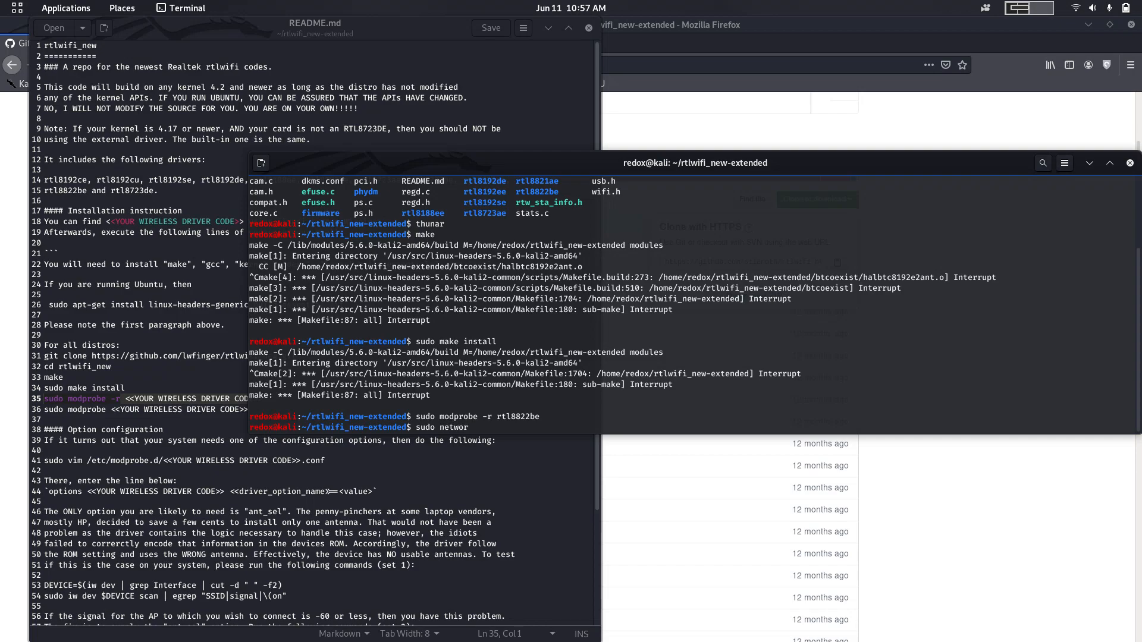
pyautogui.write('k0ma')
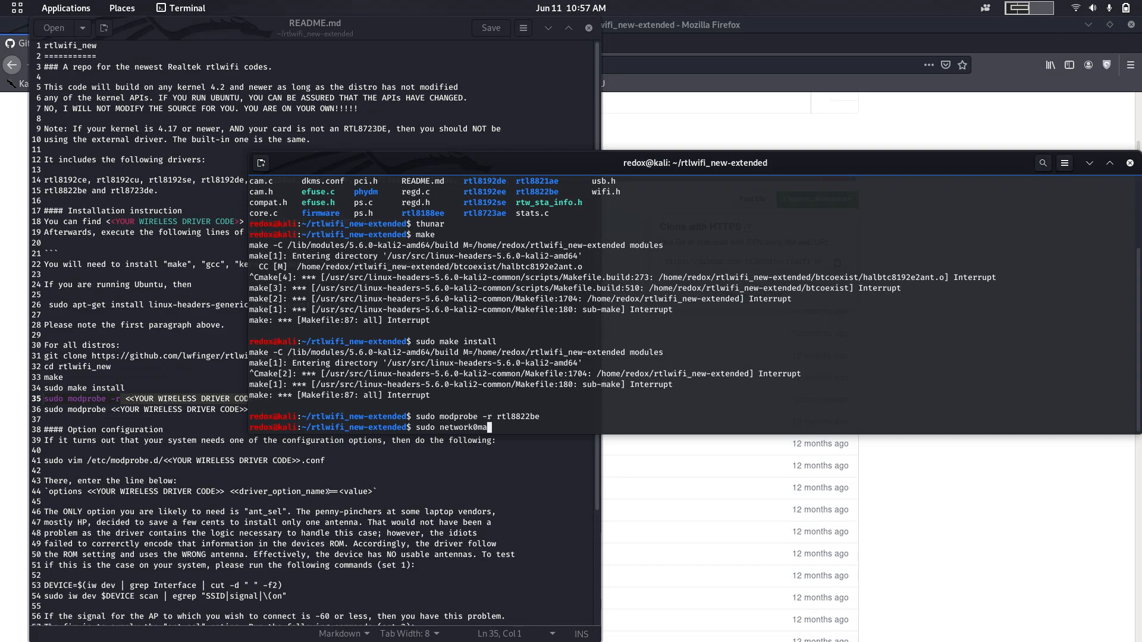
pyautogui.write('-man')
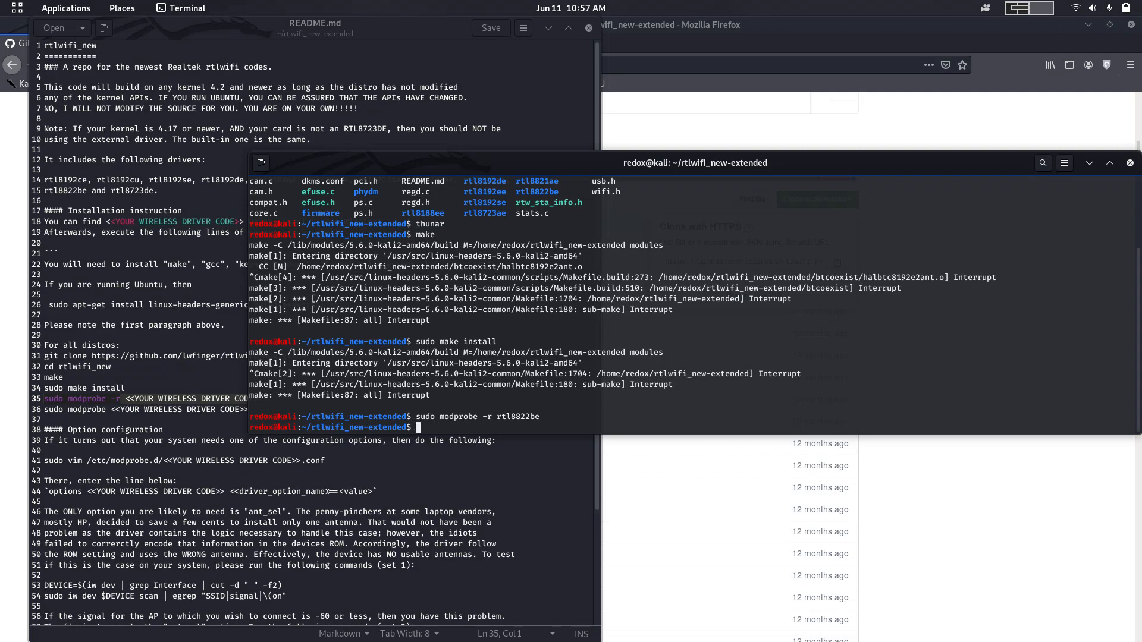
# After 'services' fails, run the corrected sudo service network-manager restart
pyautogui.write('sudo services')
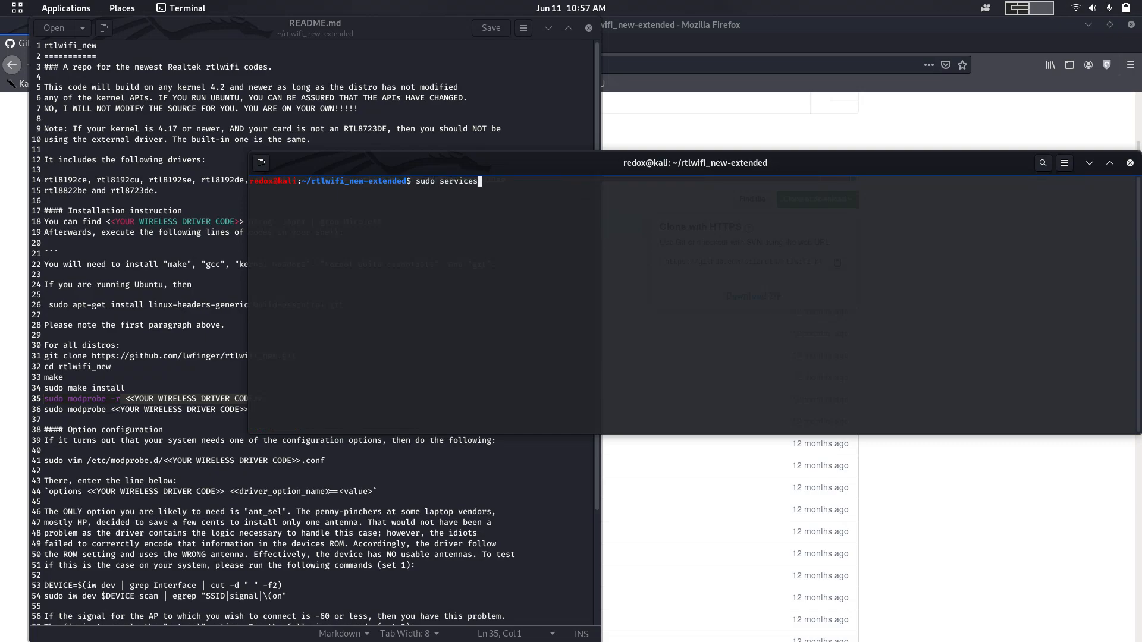
pyautogui.write('net')
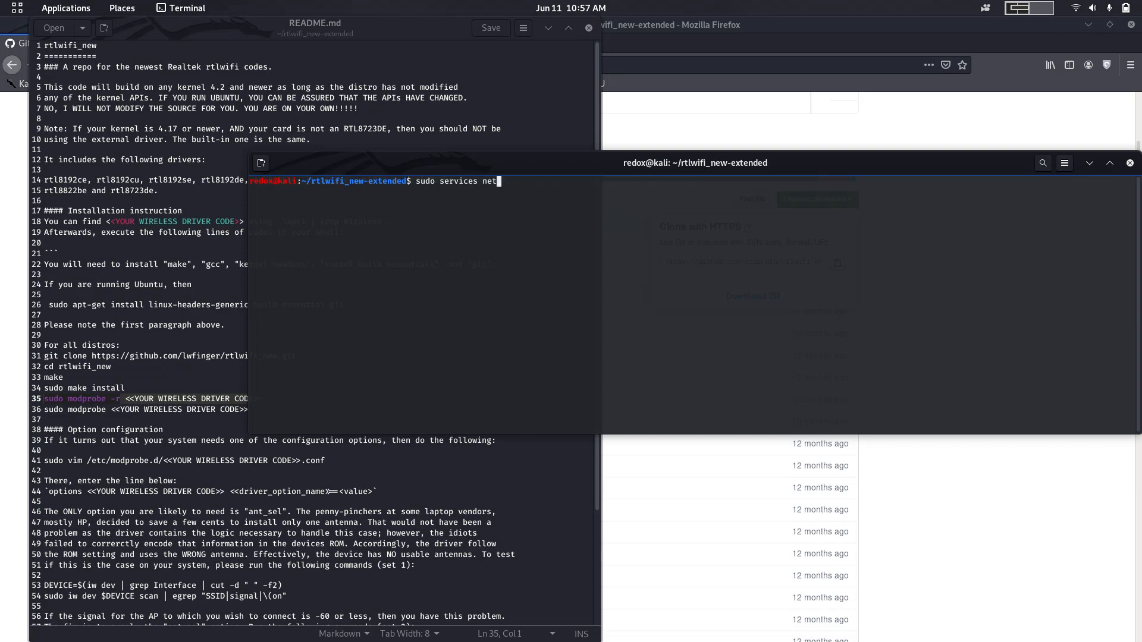
pyautogui.write('work')
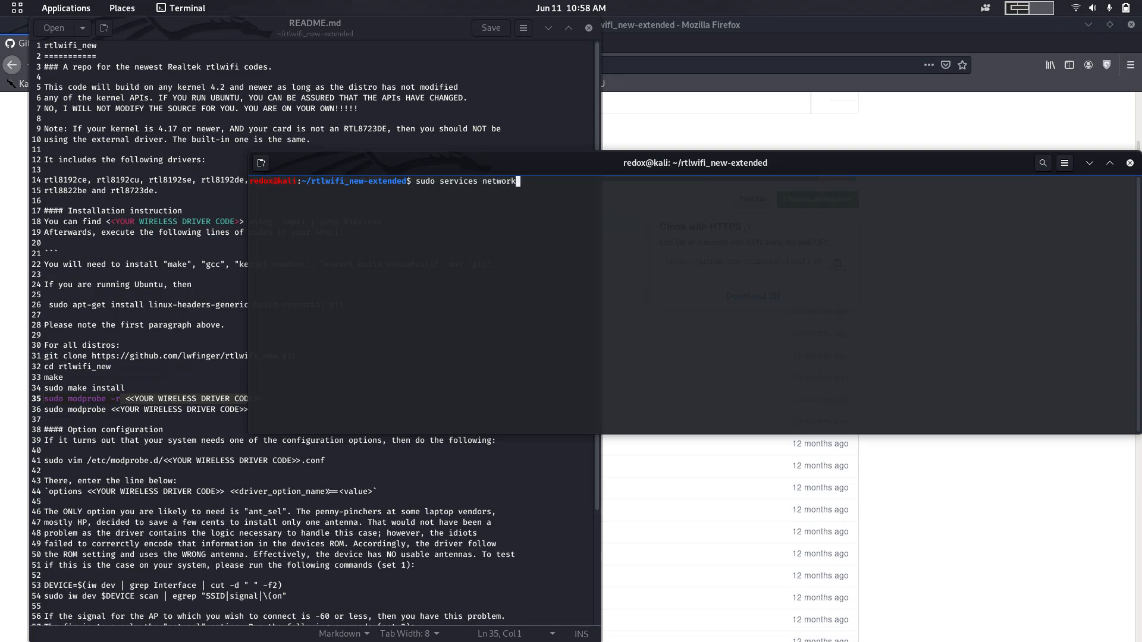
pyautogui.write('-manager')
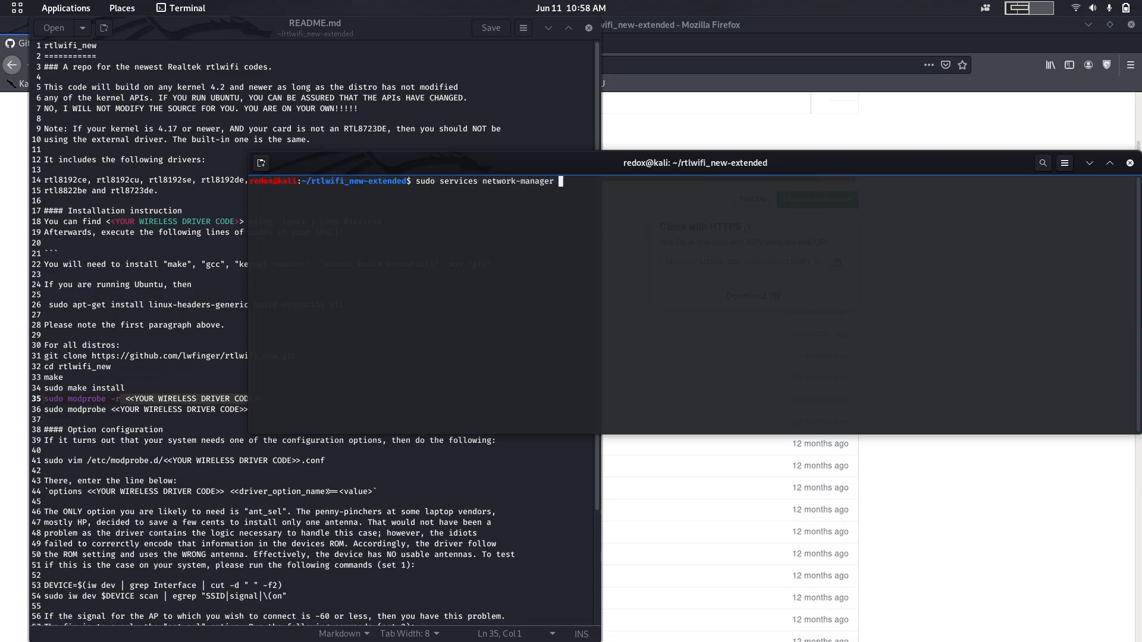
pyautogui.write('restart')
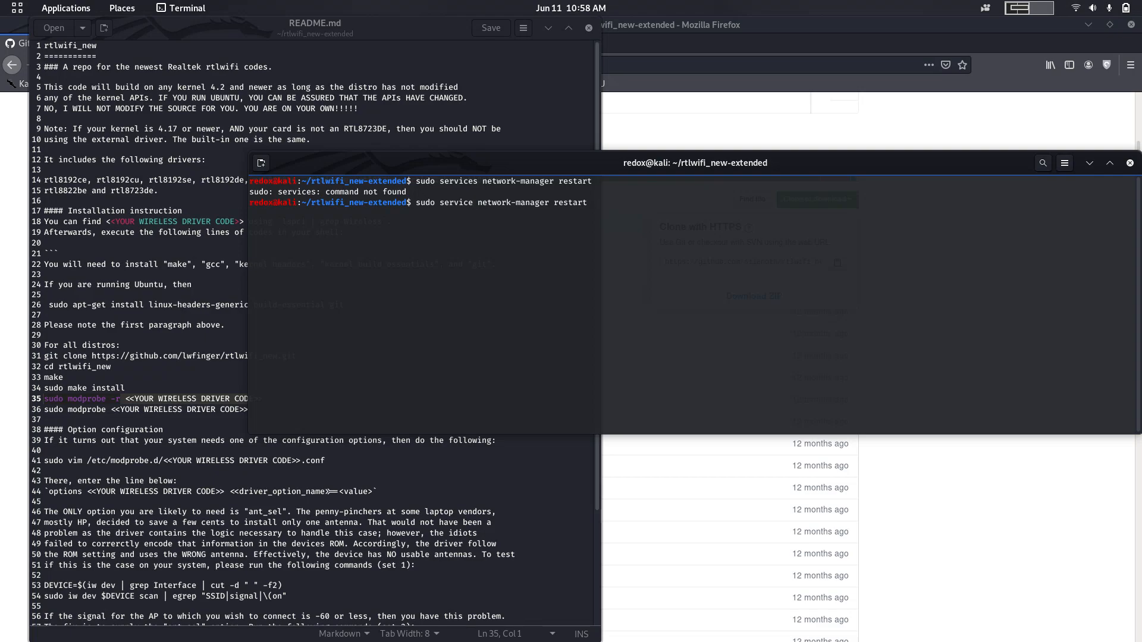
pyautogui.press('Return')
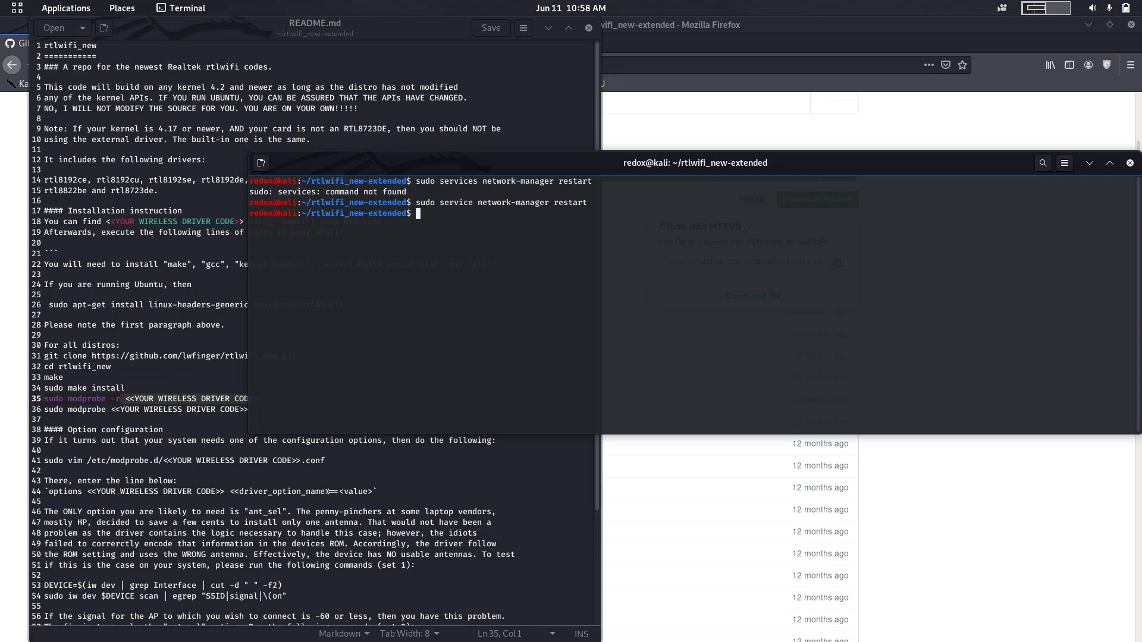
# From the system menu's Wi-Fi entry, open Wi-Fi Settings, now scanning and listing OQFibre-U7FLHWB
pyautogui.click(1128, 7)
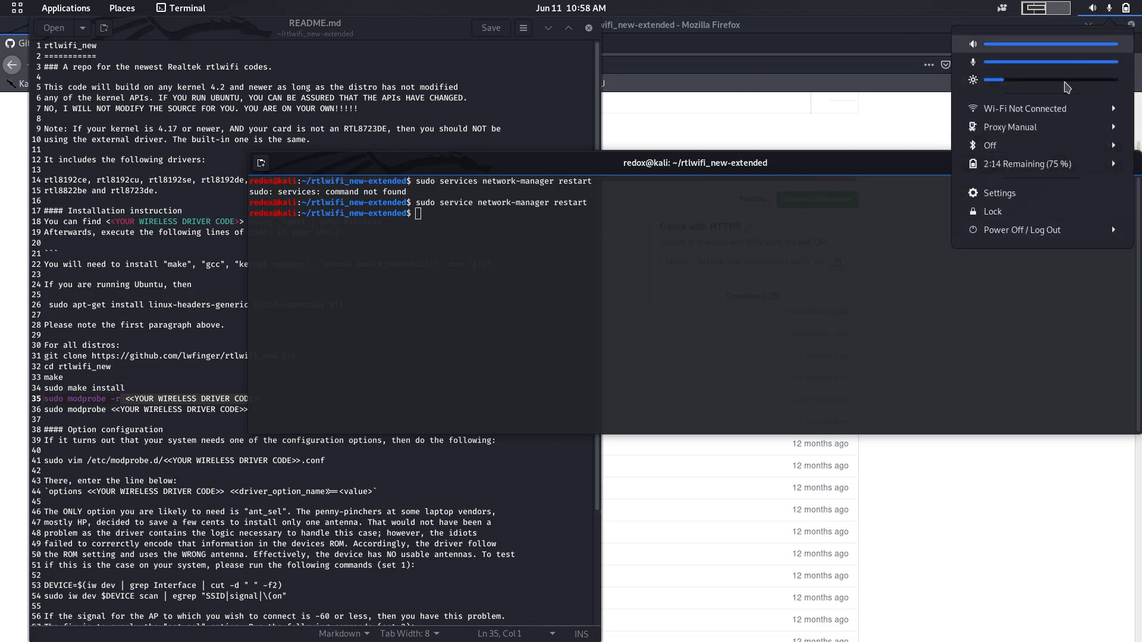
pyautogui.click(1025, 108)
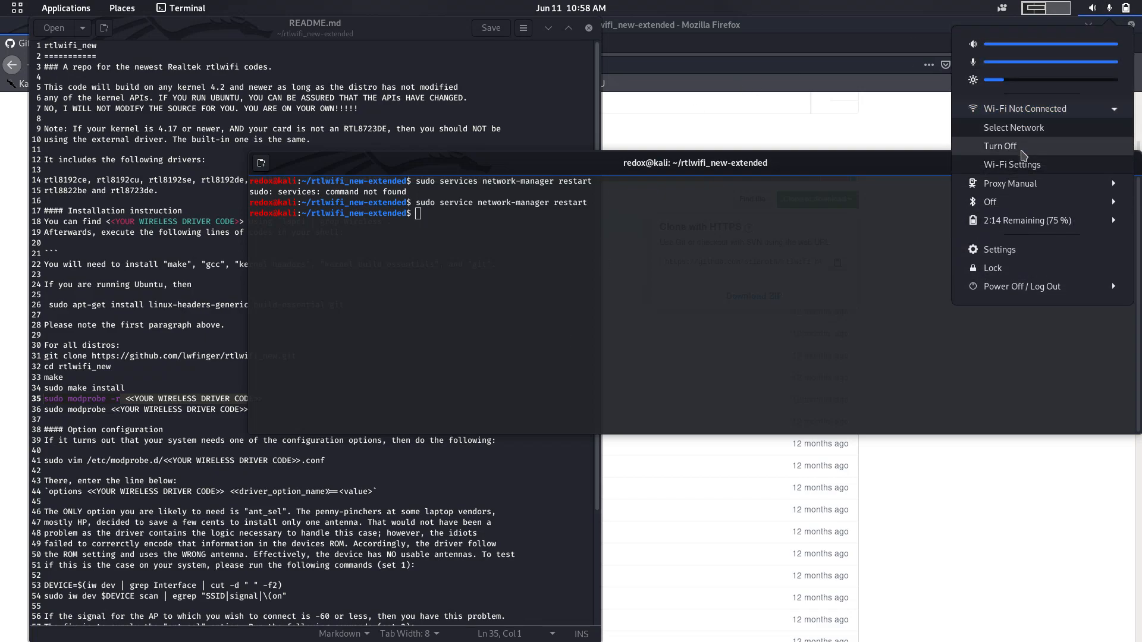
pyautogui.click(1011, 164)
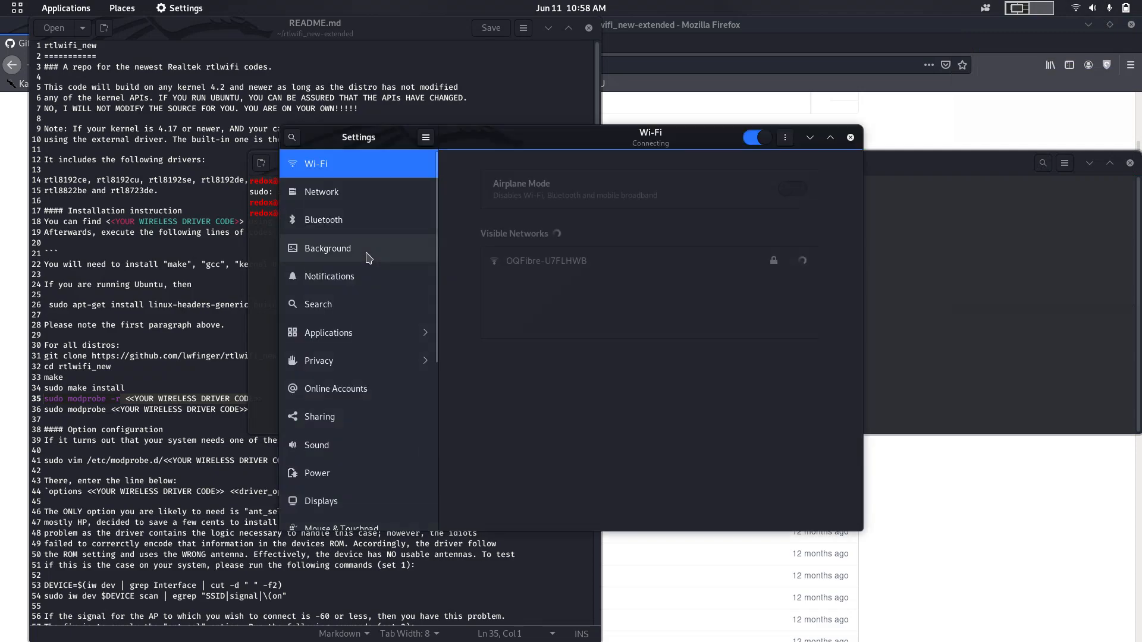